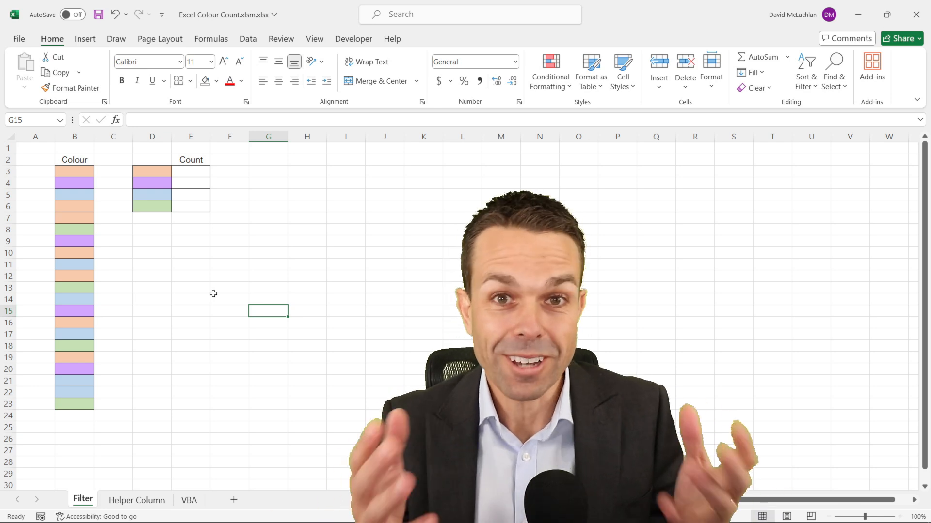
Turn on filtering for the Colour header and bring up its Filter by Color choices
click(74, 218)
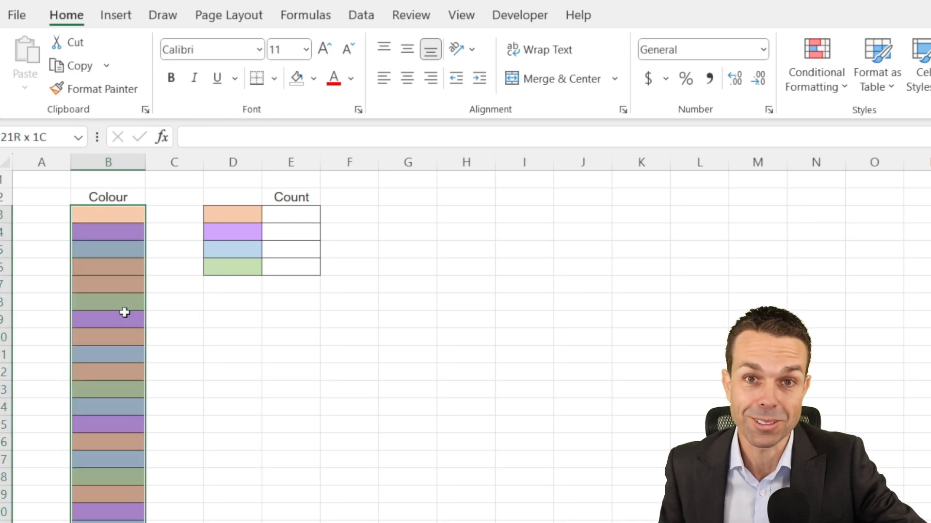
click(174, 390)
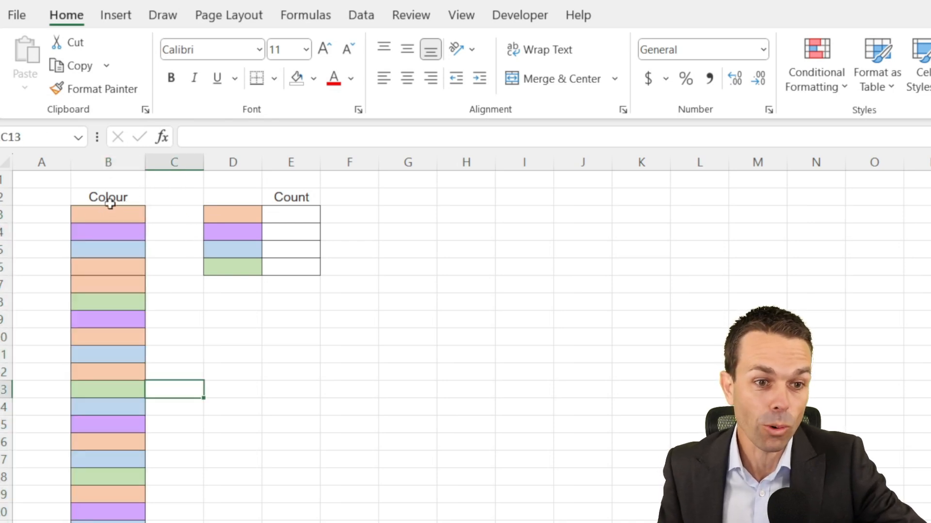
click(108, 162)
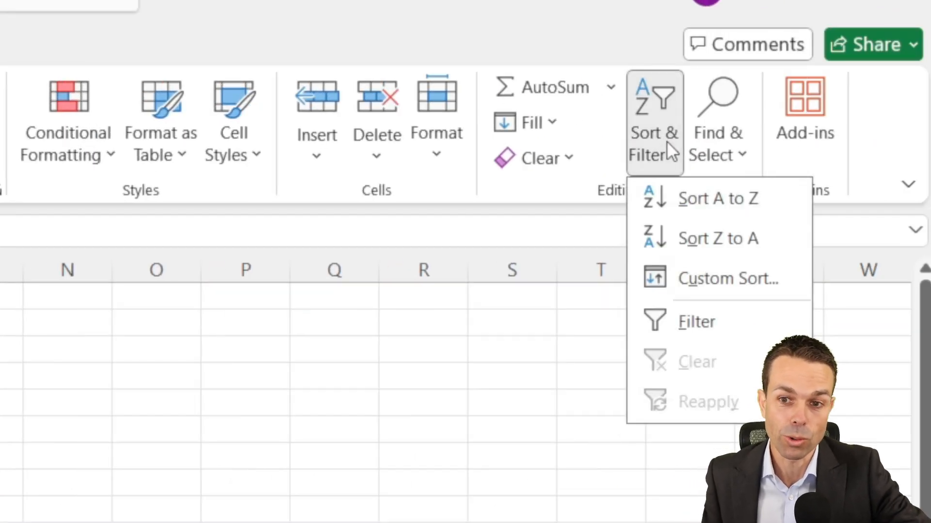
click(691, 321)
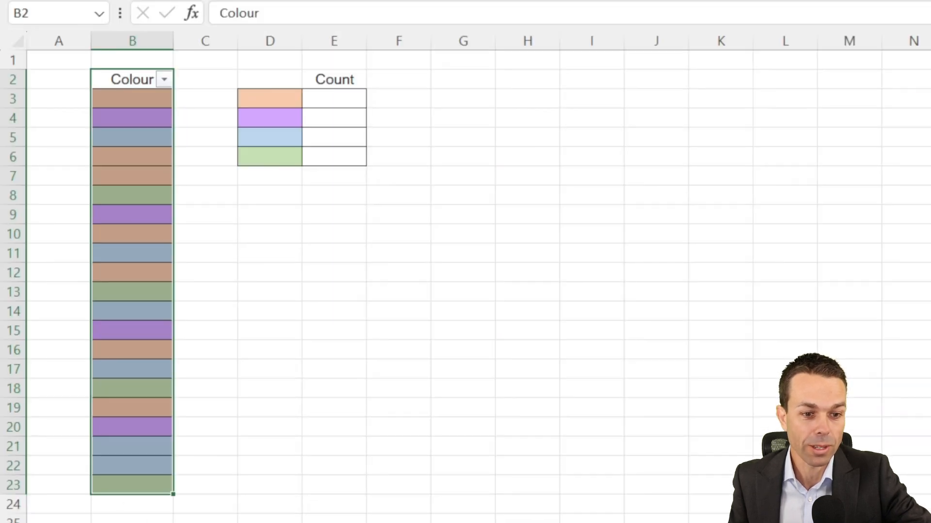
click(132, 99)
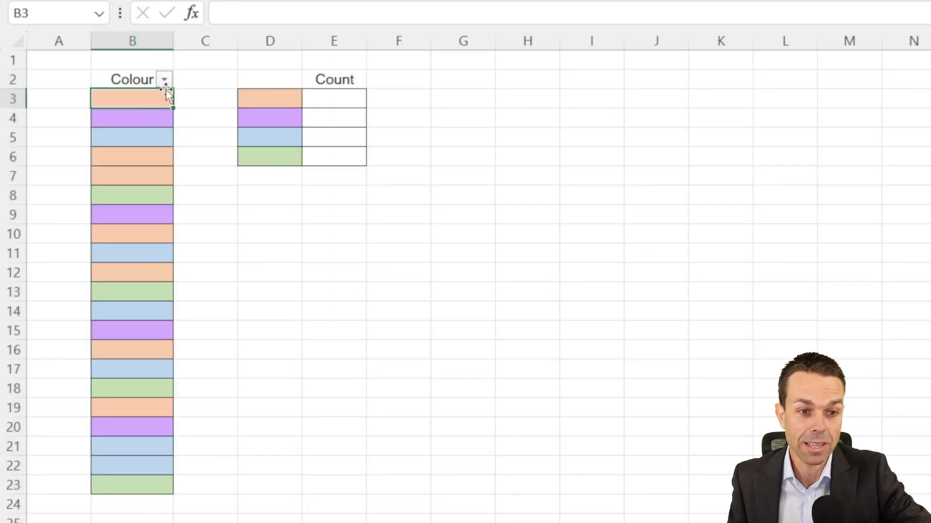
click(164, 80)
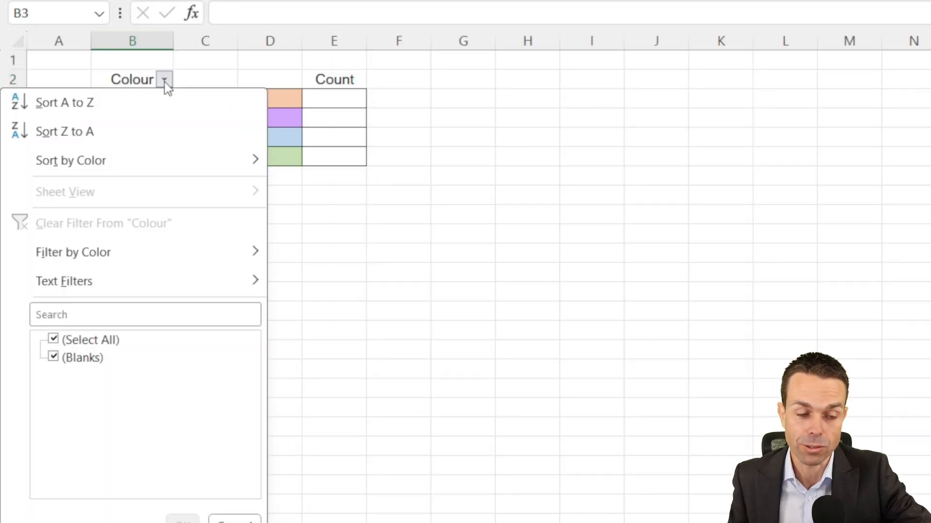
mouse_move(74, 252)
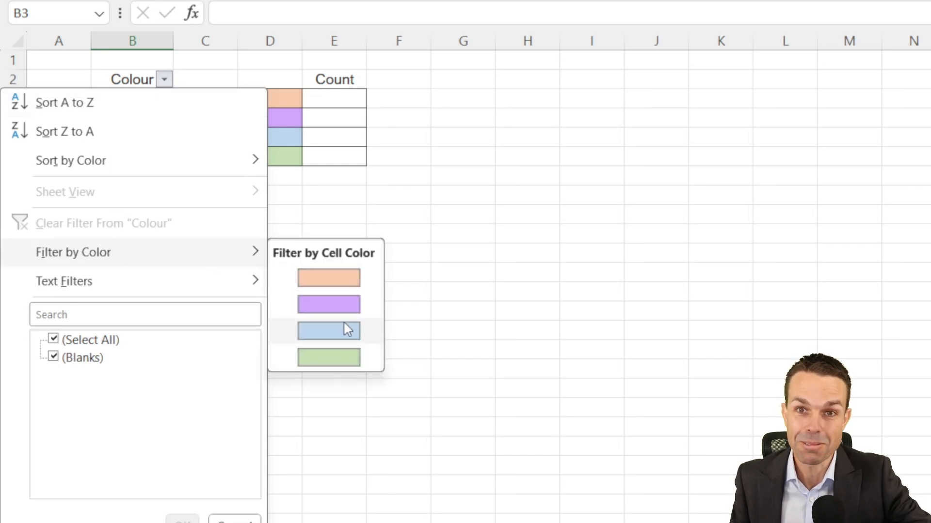
mouse_move(328, 304)
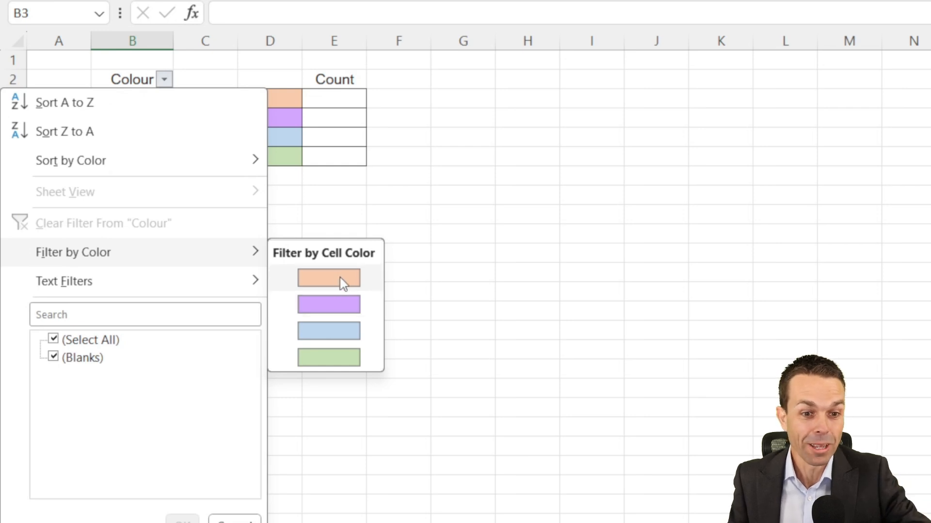
Filter the Colour column to show only the orange cells
click(329, 278)
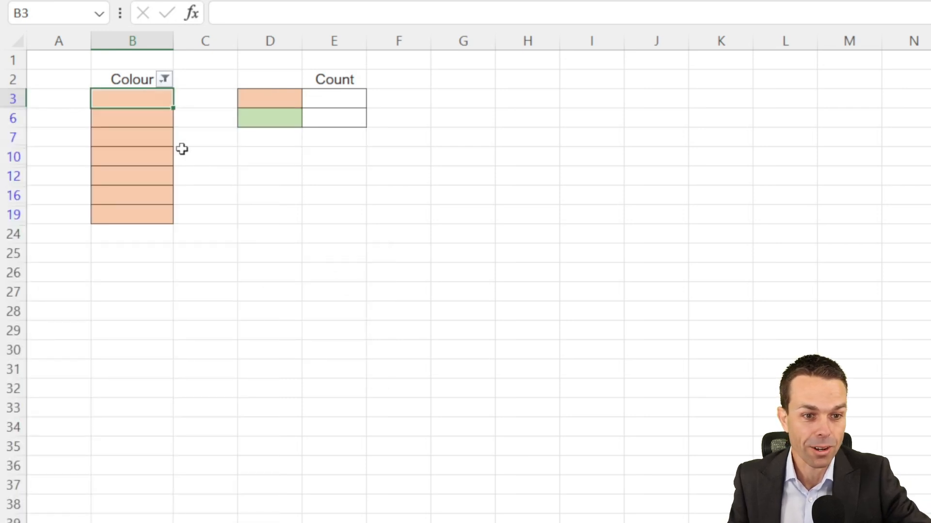
mouse_move(150, 99)
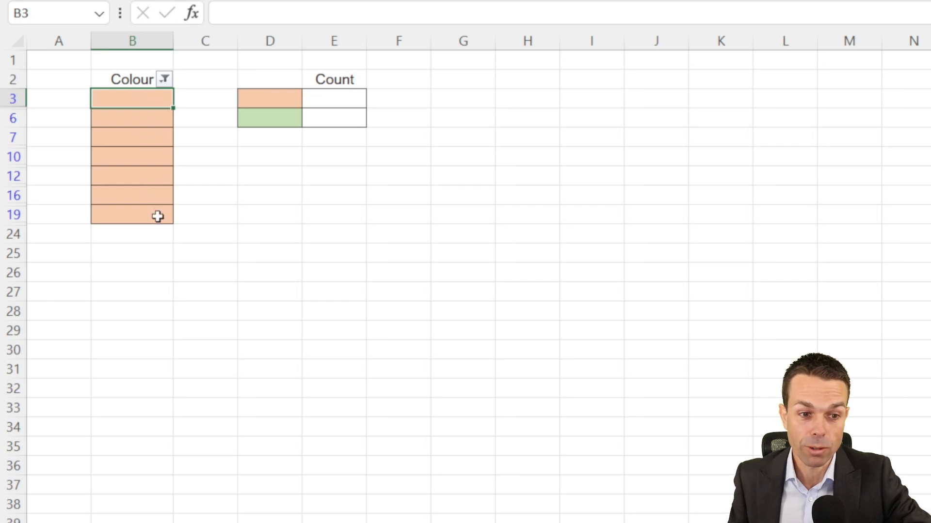
scroll(down, 3)
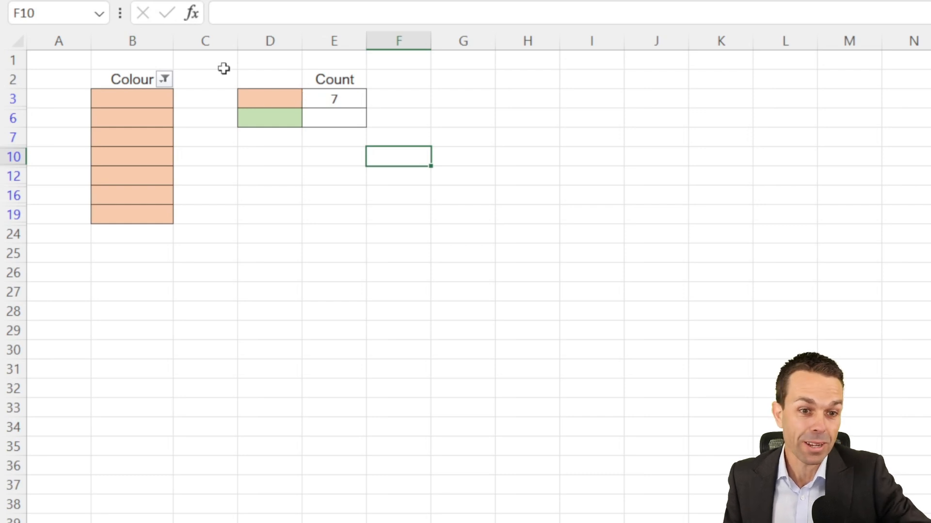
mouse_move(217, 109)
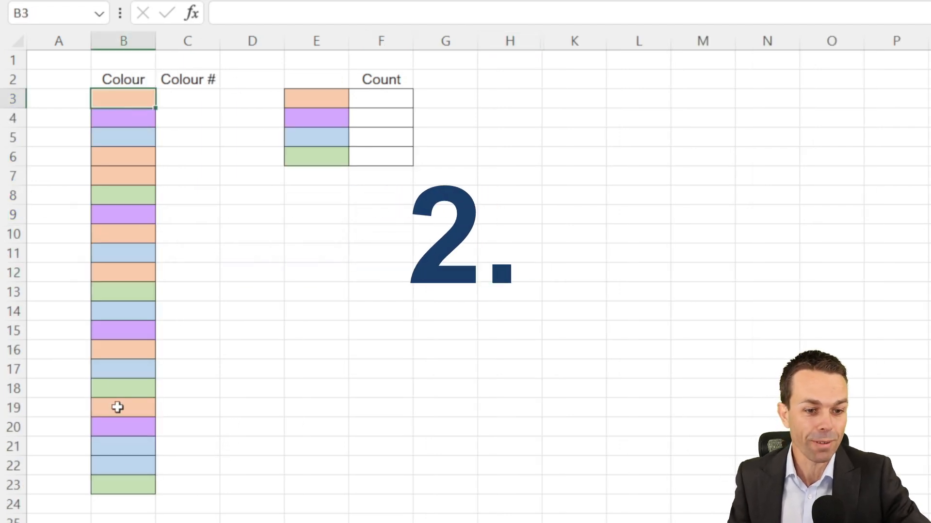
Select cell C3 under Colour # on the Helper Column sheet
click(252, 176)
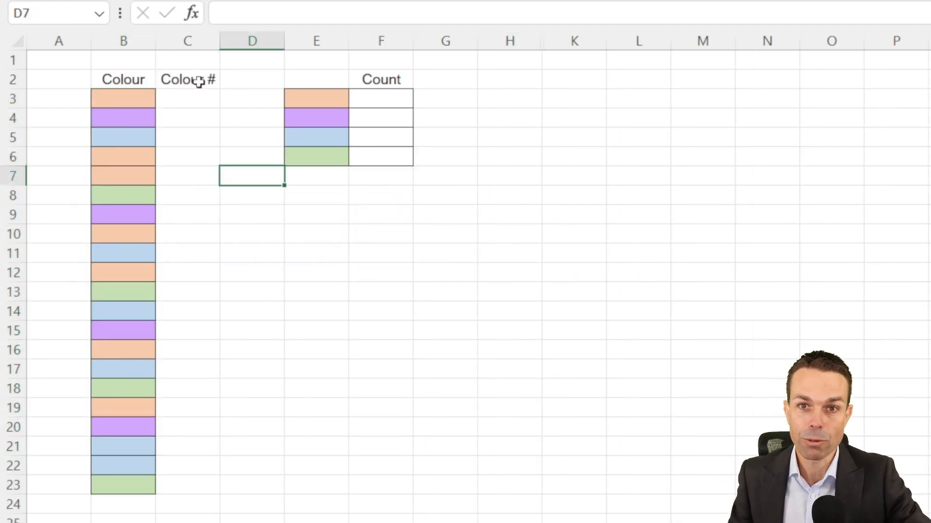
click(187, 99)
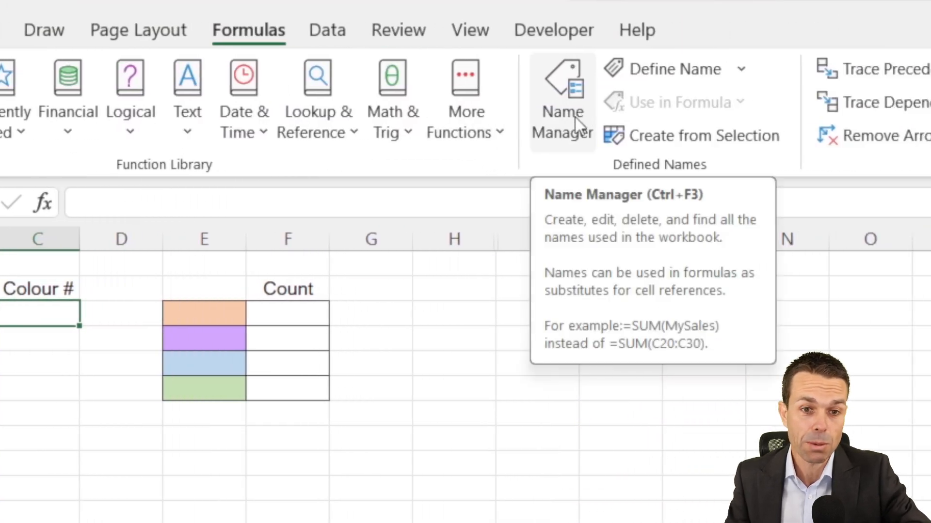
Define a new workbook name CountingColour referring to =GET.CELL(38, B3) via Name Manager
click(561, 100)
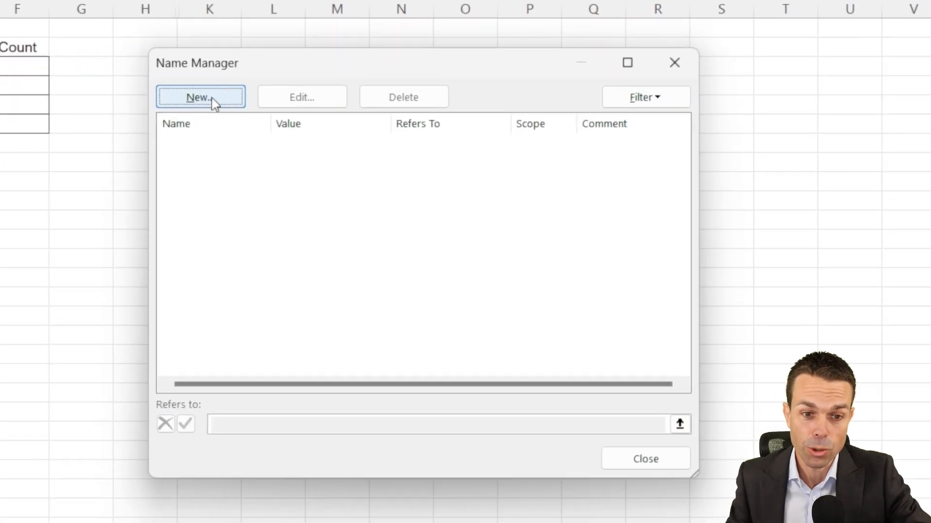
click(200, 97)
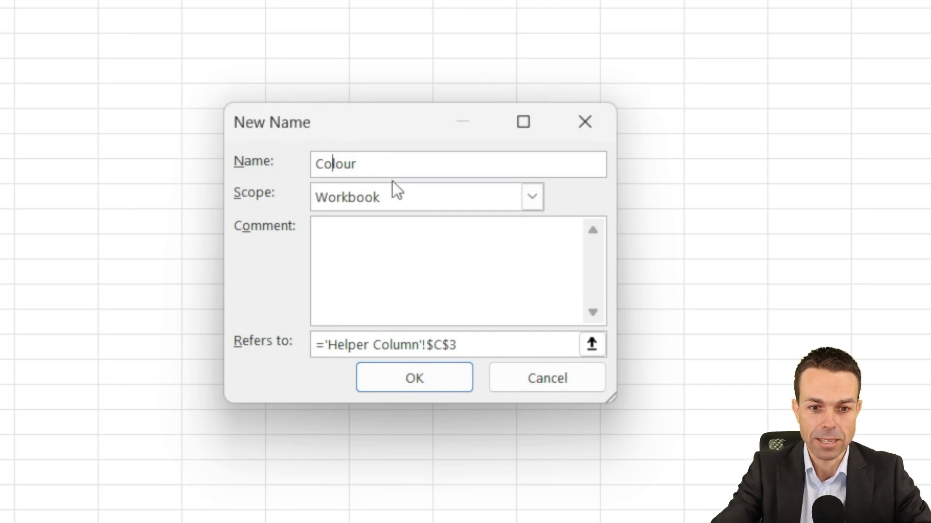
text(CountingColour)
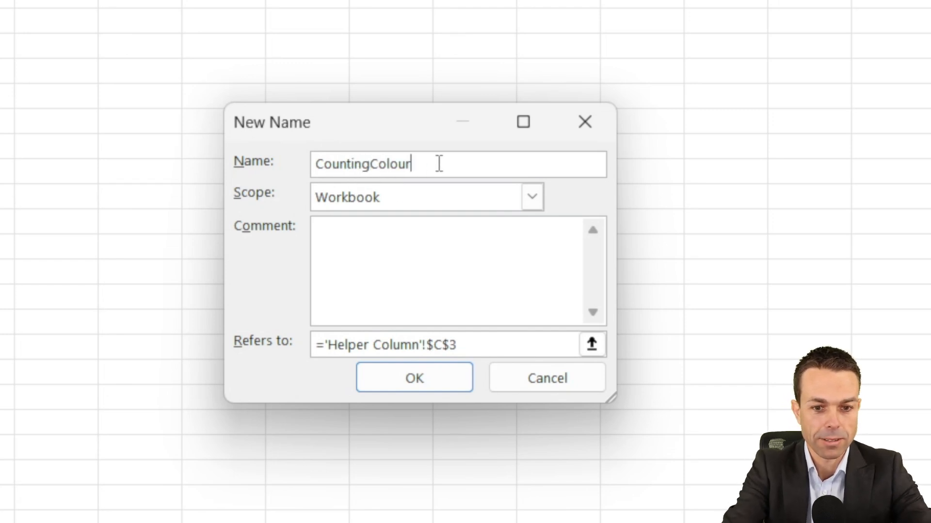
mouse_move(465, 160)
text(=GET.CELL(38, B3))
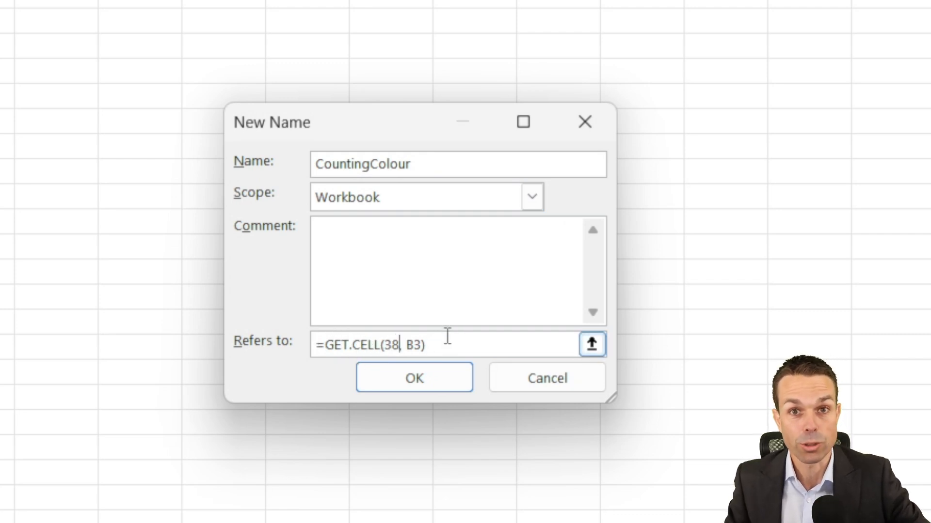
mouse_move(467, 343)
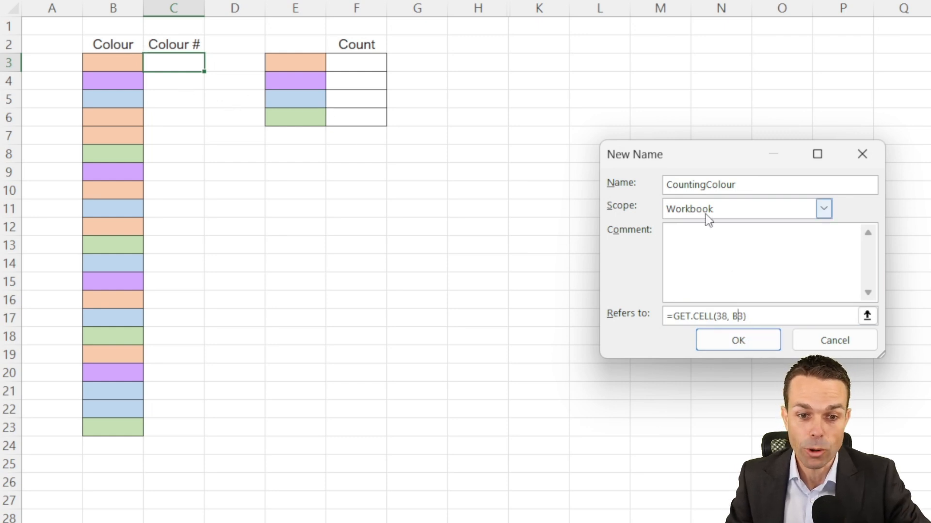
click(737, 340)
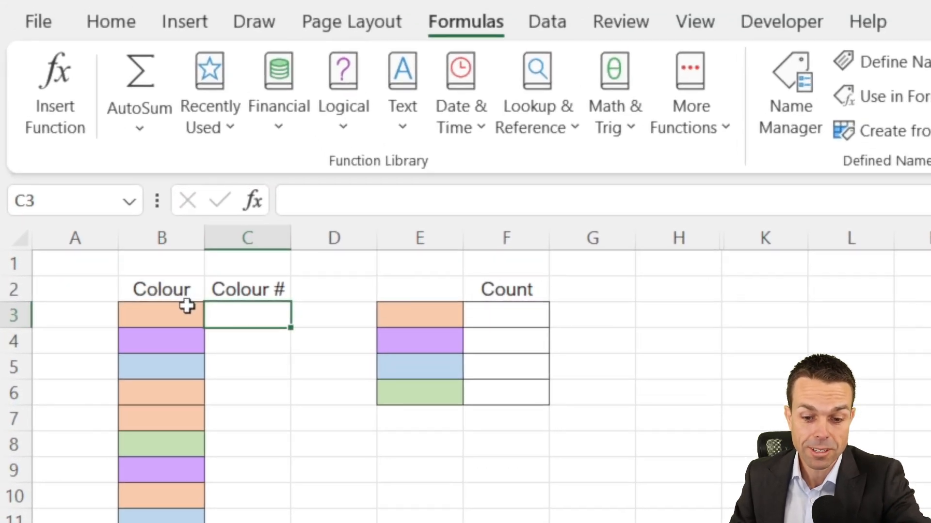
Enter =CountingColour in C3 and fill the Colour # column with numbers 40, 39, 37, 36
text(=co)
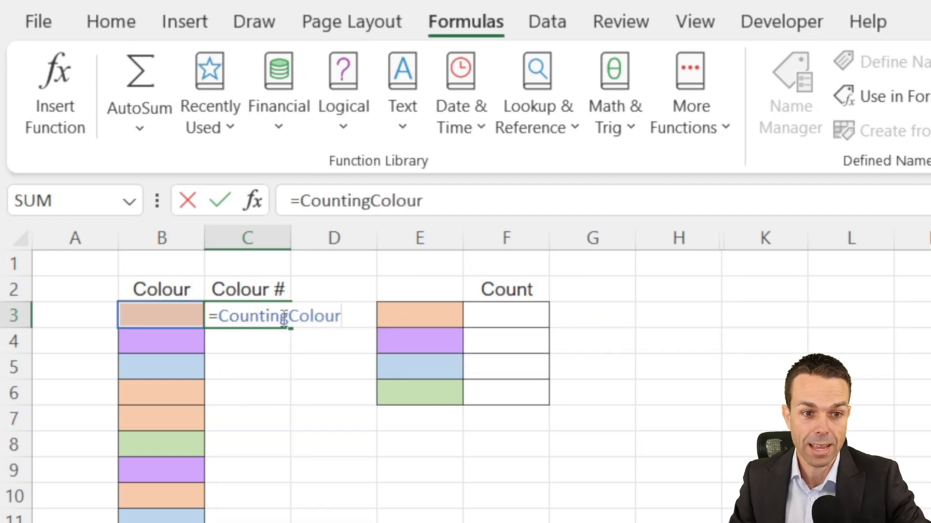
key(Enter)
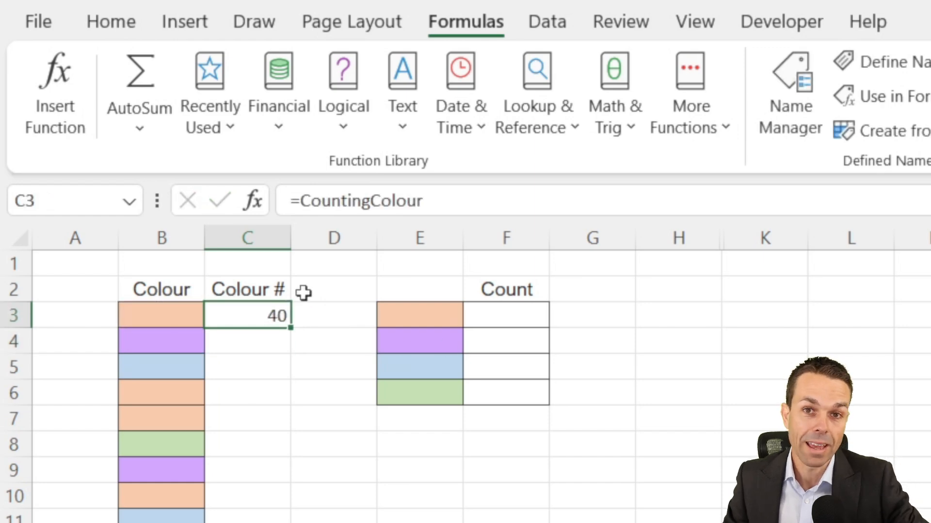
mouse_move(293, 330)
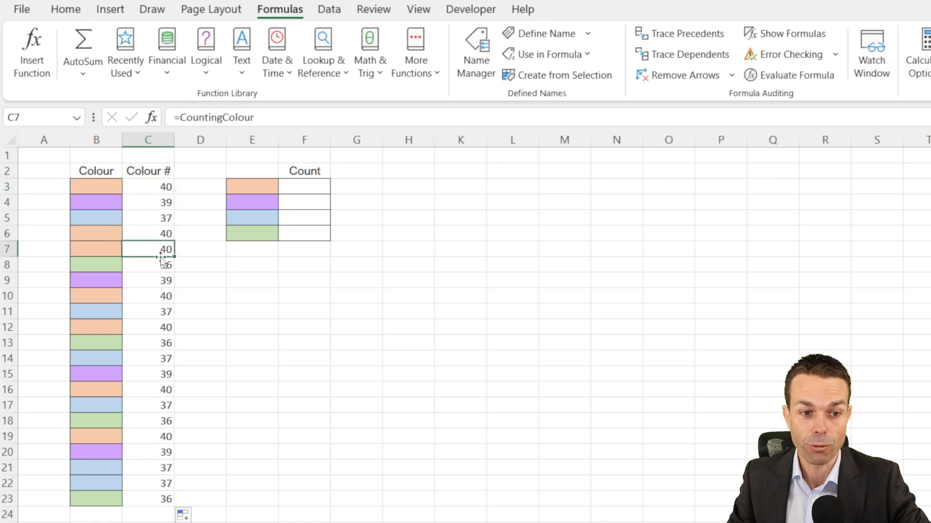
click(147, 265)
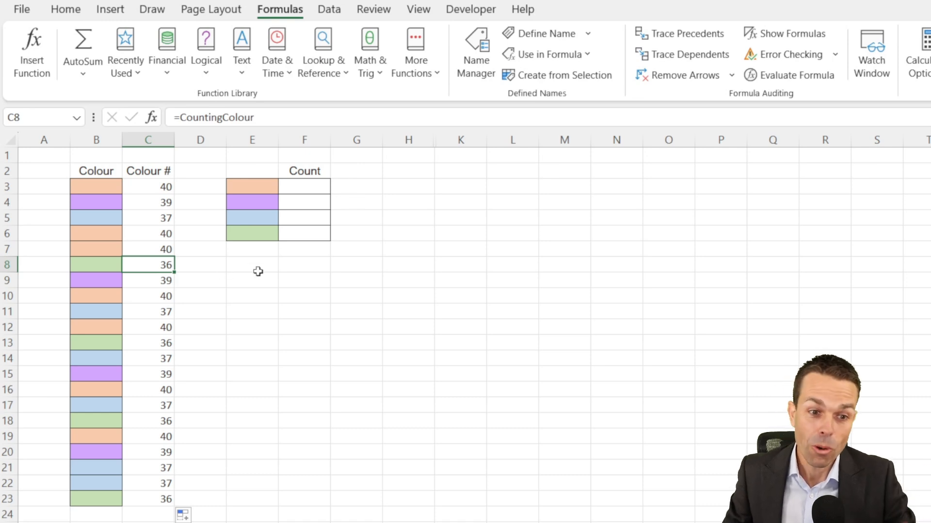
Enter =countif(C3:C23, CountingColour) in F3 so orange's count shows 7
click(252, 264)
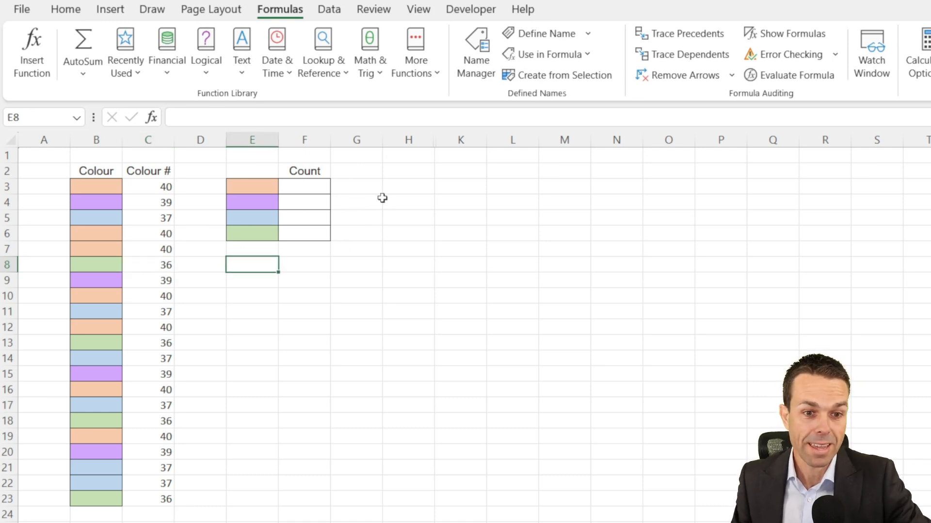
click(305, 186)
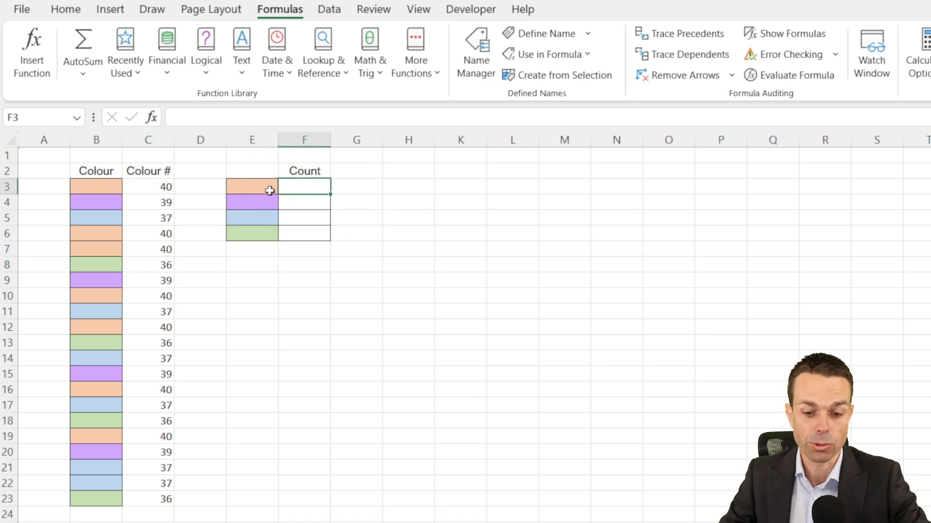
text(=coun)
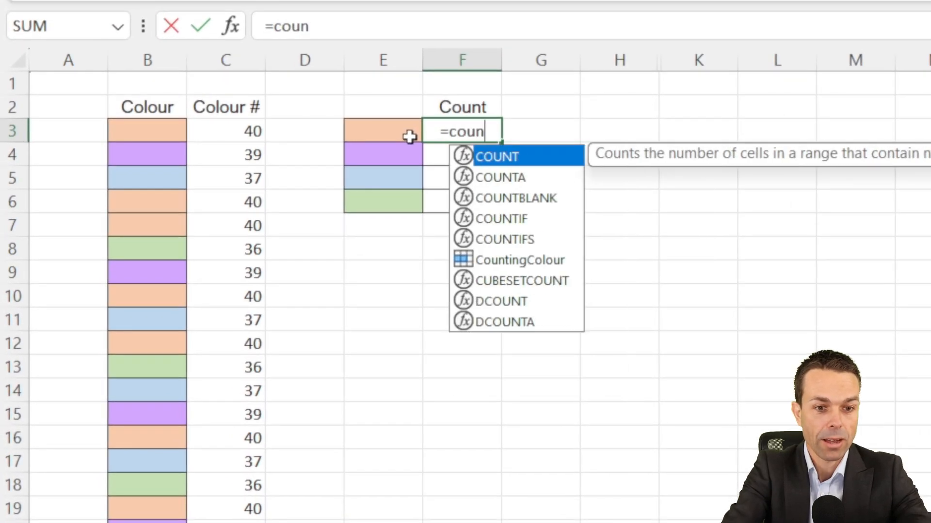
text(tif()
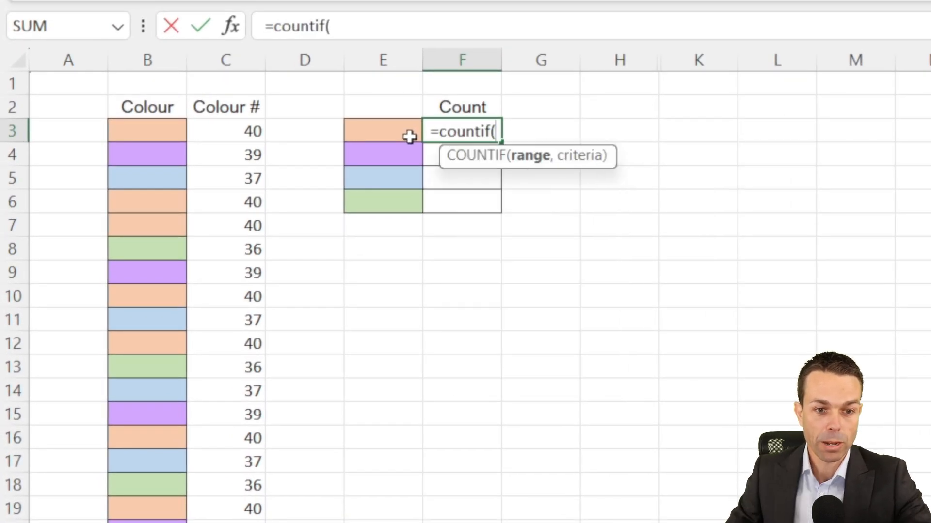
drag(226, 131, 226, 487)
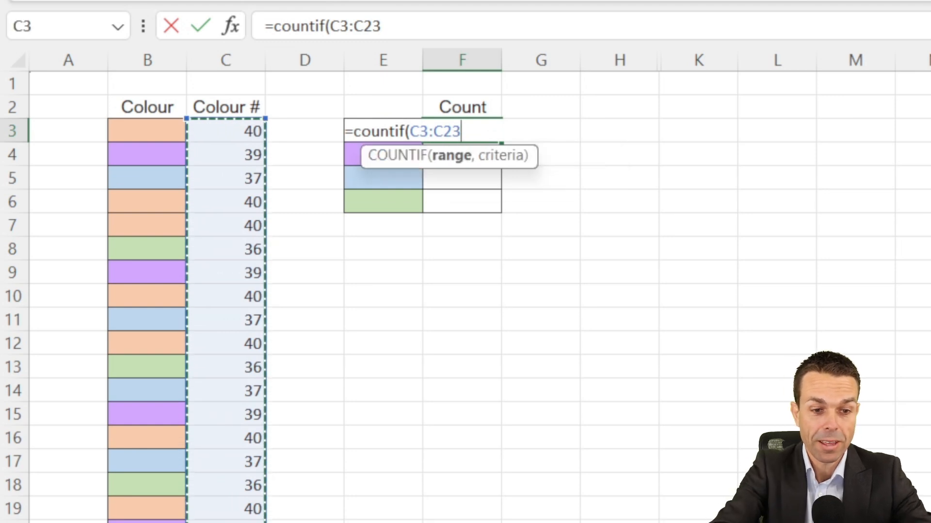
text(,)
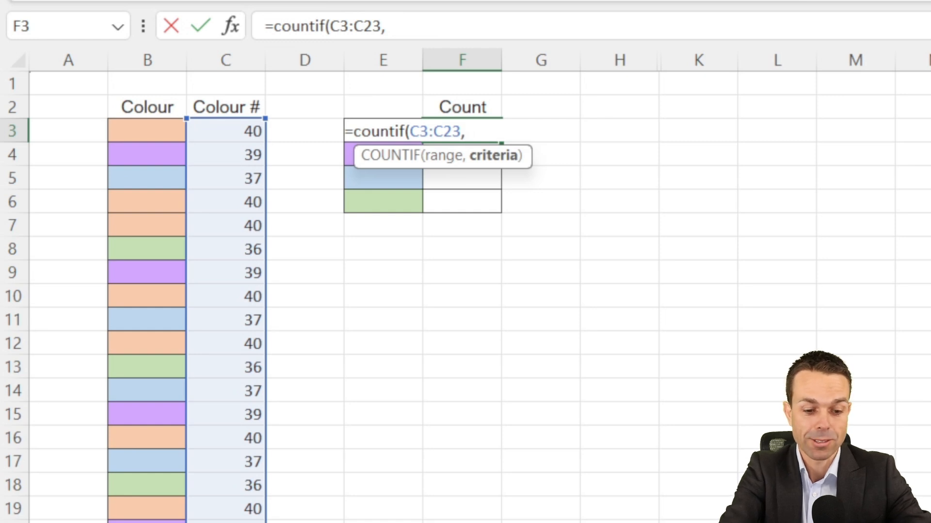
text(CountingColour))
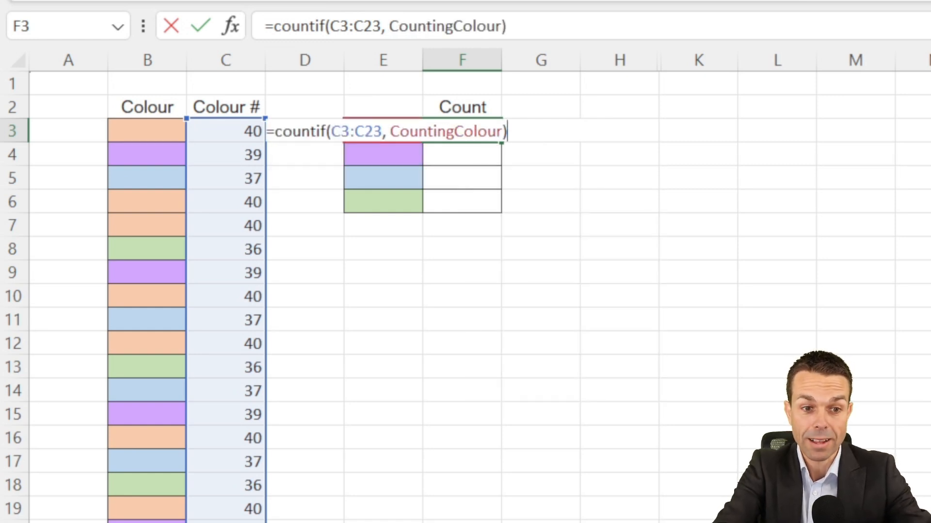
key(enter)
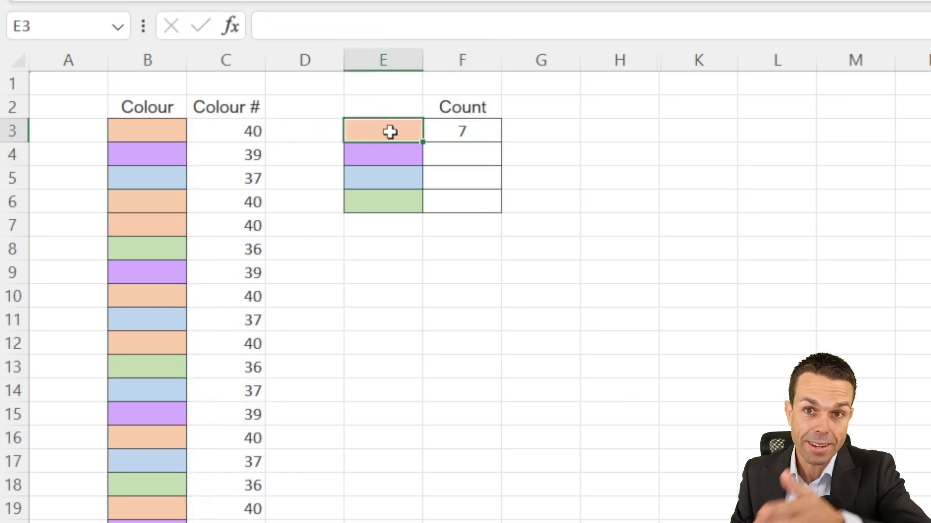
mouse_move(477, 126)
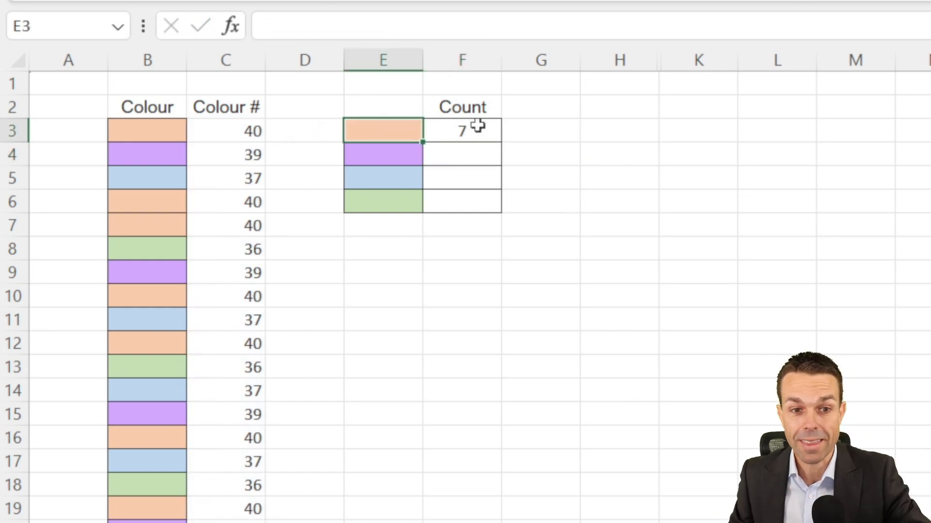
Switch to the VBA sheet that has no helper column
click(462, 131)
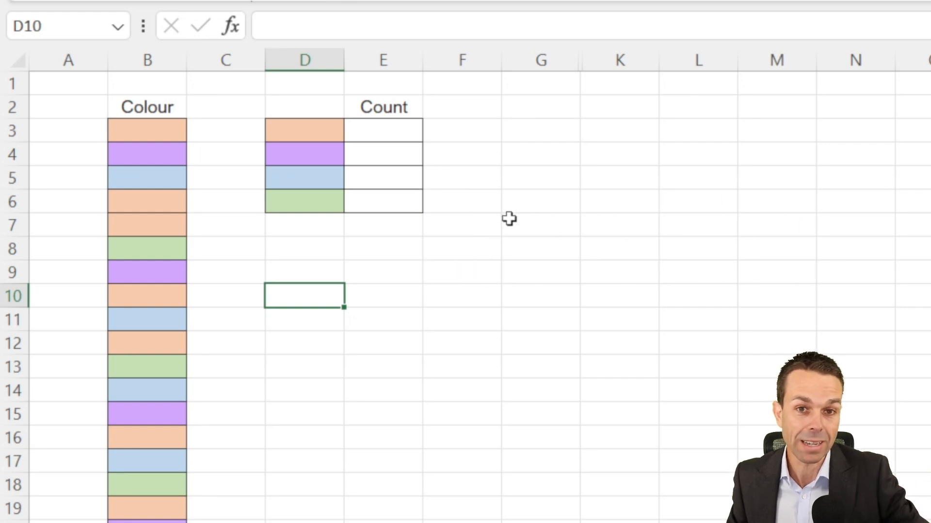
mouse_move(335, 262)
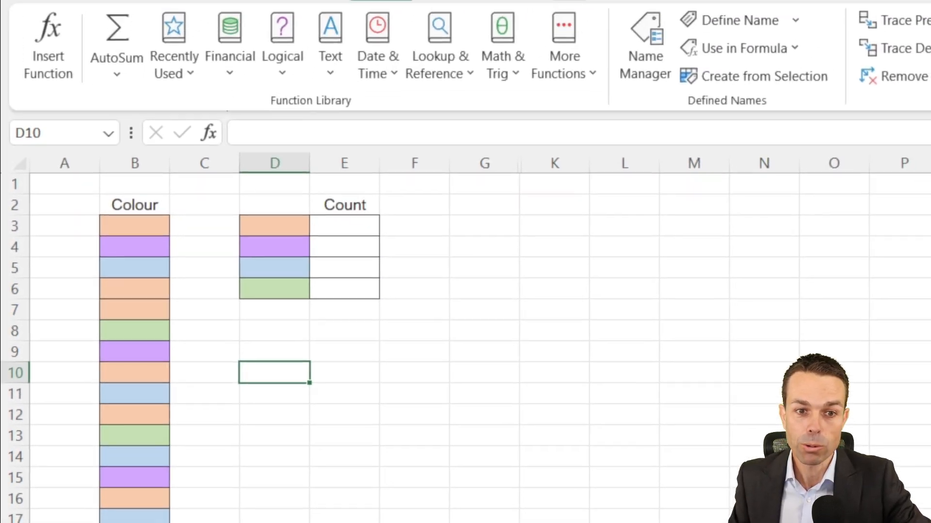
Enable the Developer tab through File > Options > Customize Ribbon and confirm
click(621, 16)
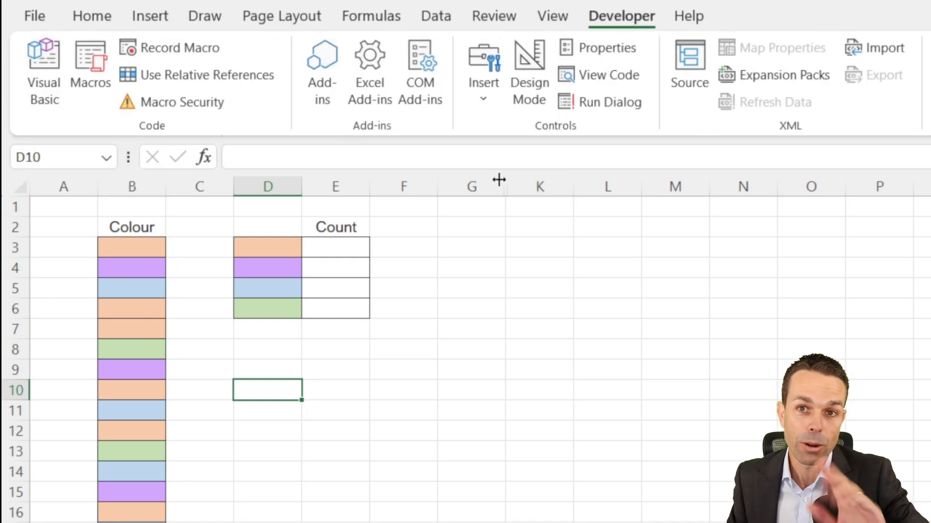
click(34, 17)
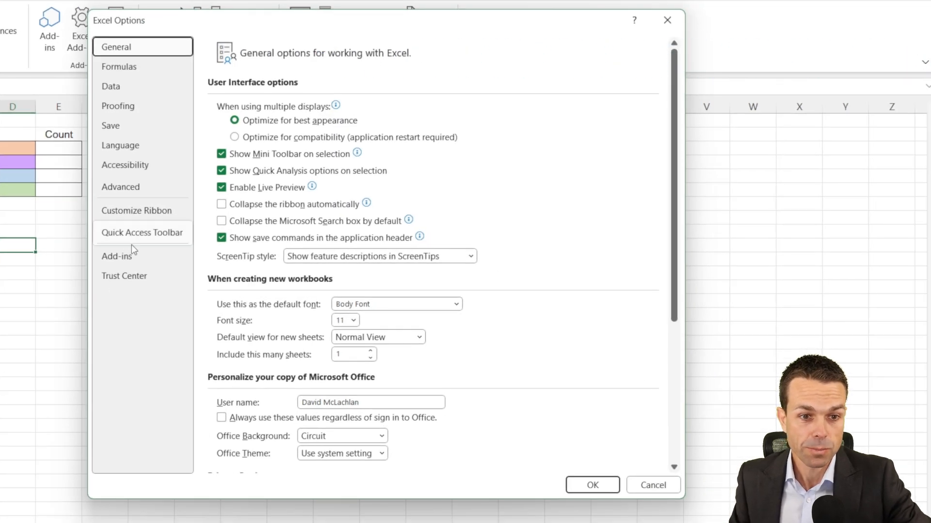
click(136, 210)
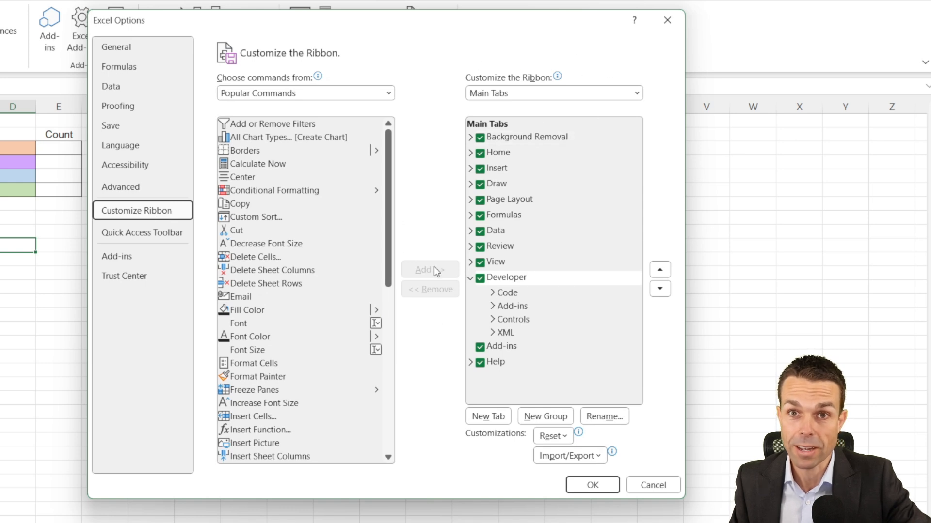
click(478, 277)
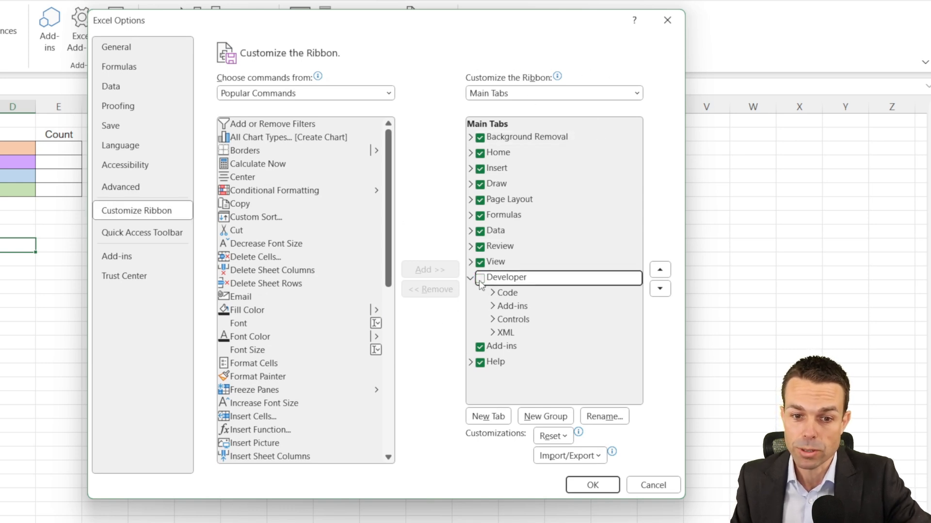
click(479, 277)
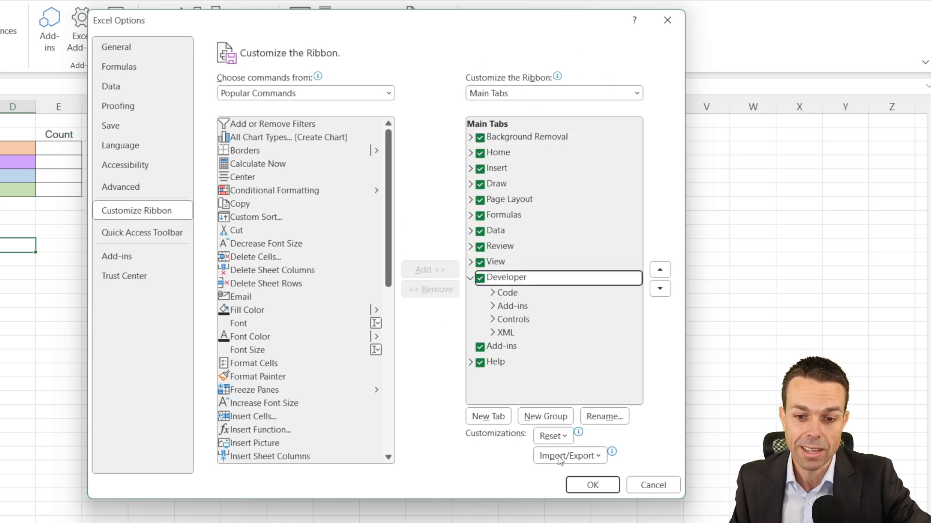
click(591, 485)
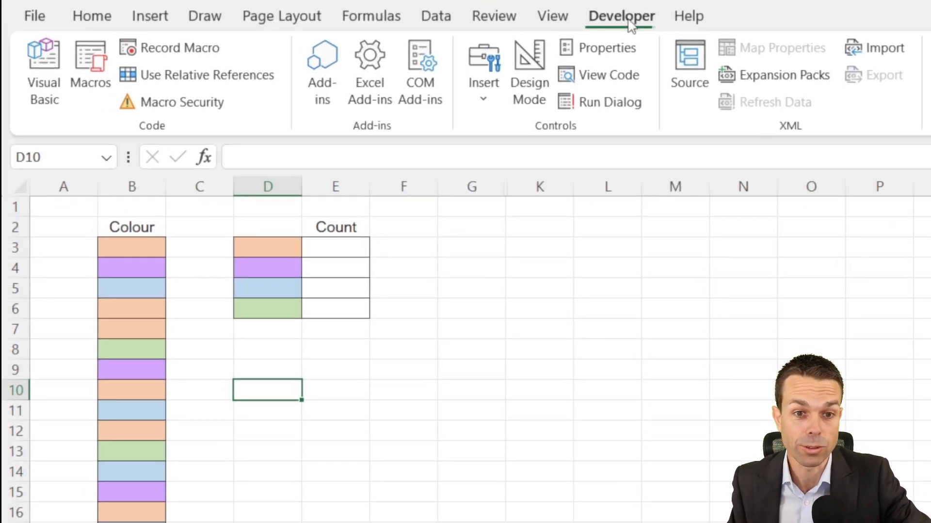
Insert a new VBA module containing the COUNTINGCOLORS(MYRANGE, MYCOLOR) function code
click(44, 65)
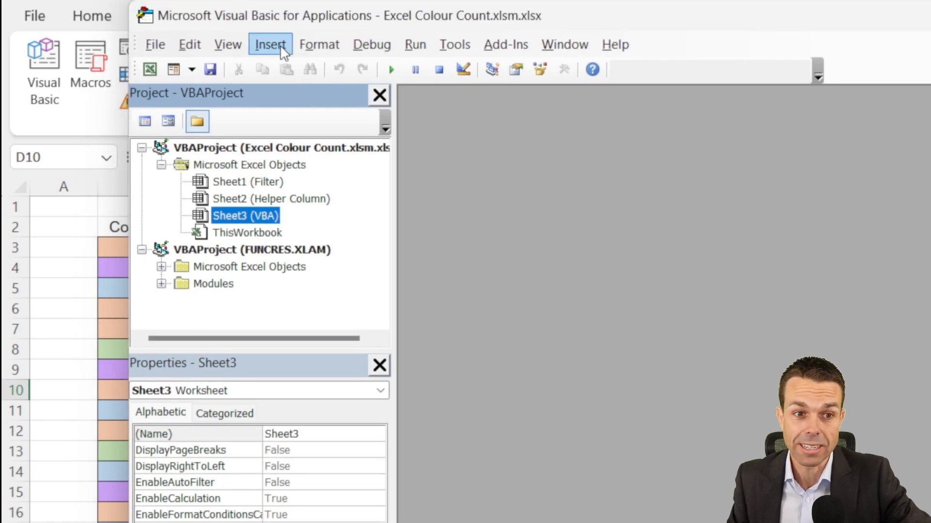
click(270, 43)
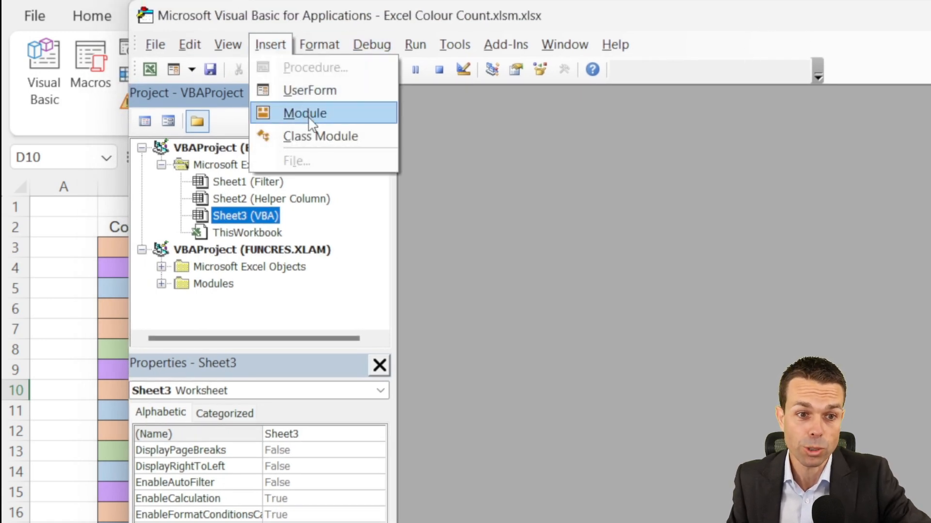
click(304, 112)
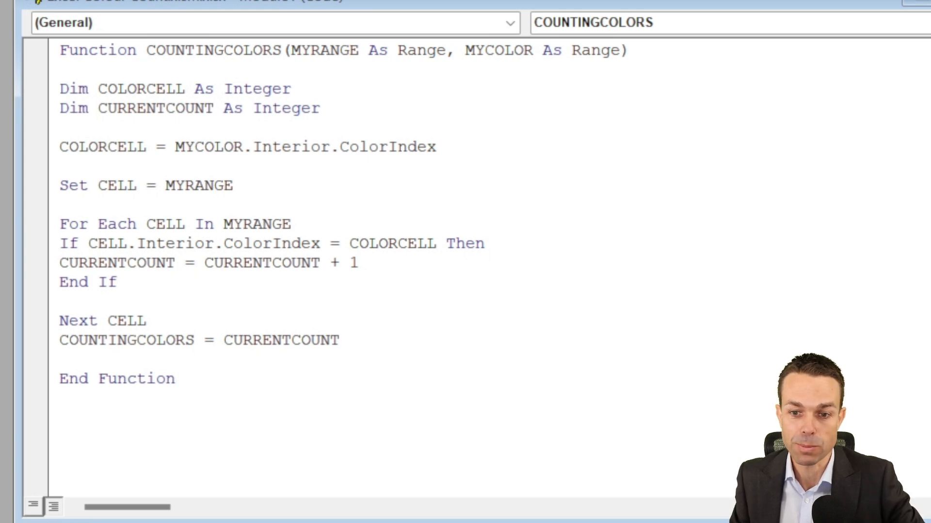
double_click(212, 50)
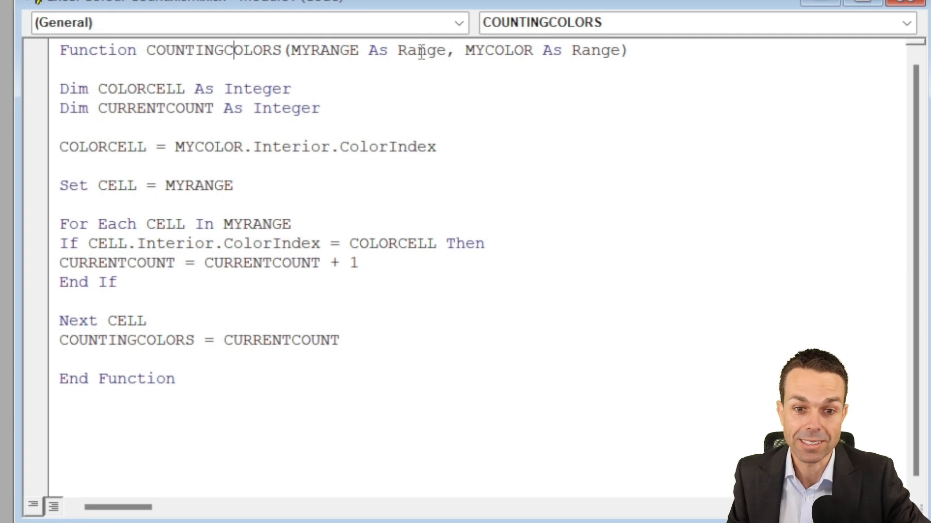
double_click(324, 50)
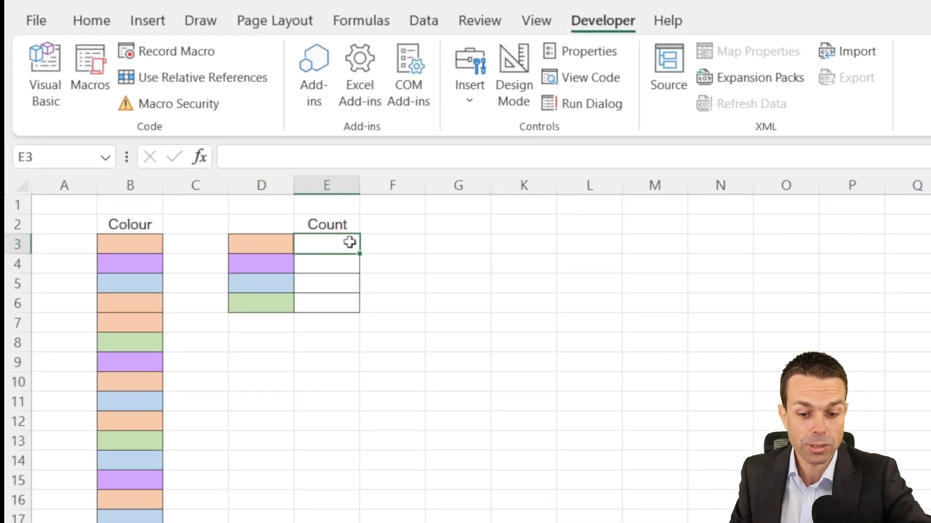
Enter =COUNTINGCOLORS(B3:B23,D3) in E3 so orange's count shows 7
text(=oc)
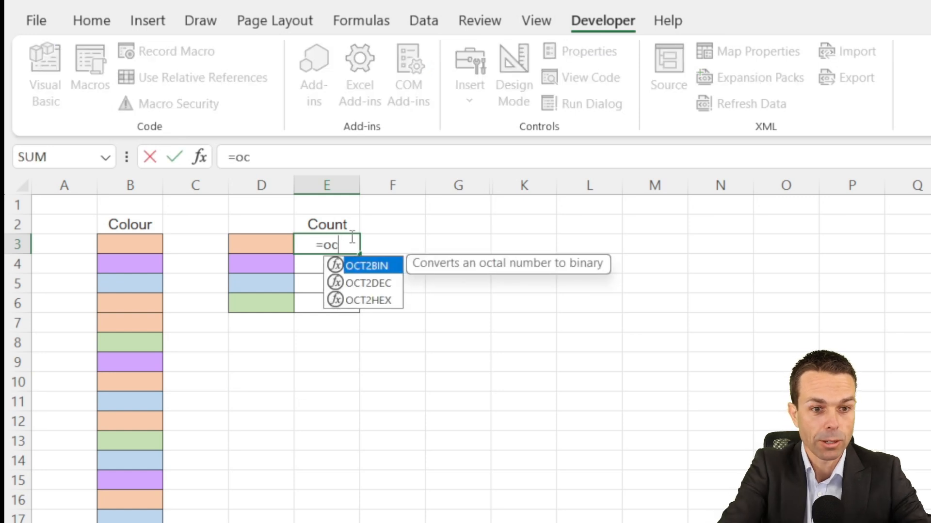
text(ountin)
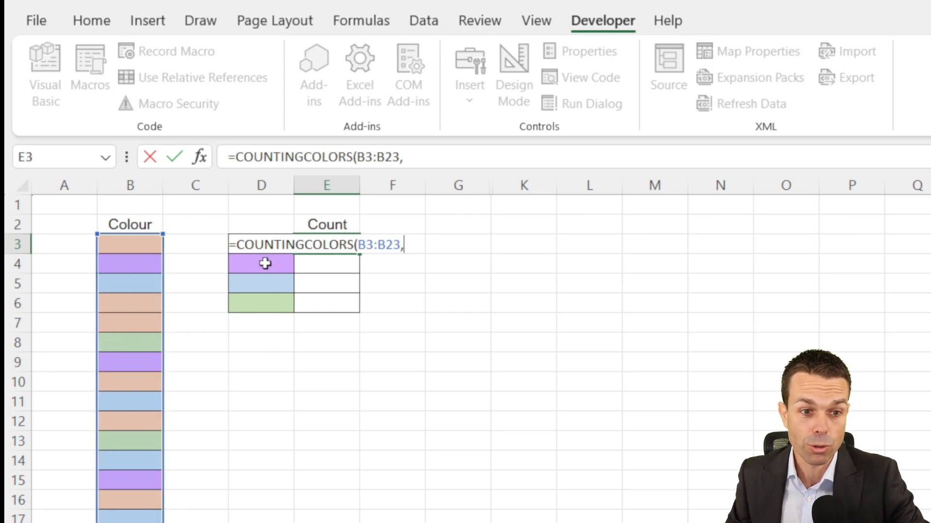
click(261, 264)
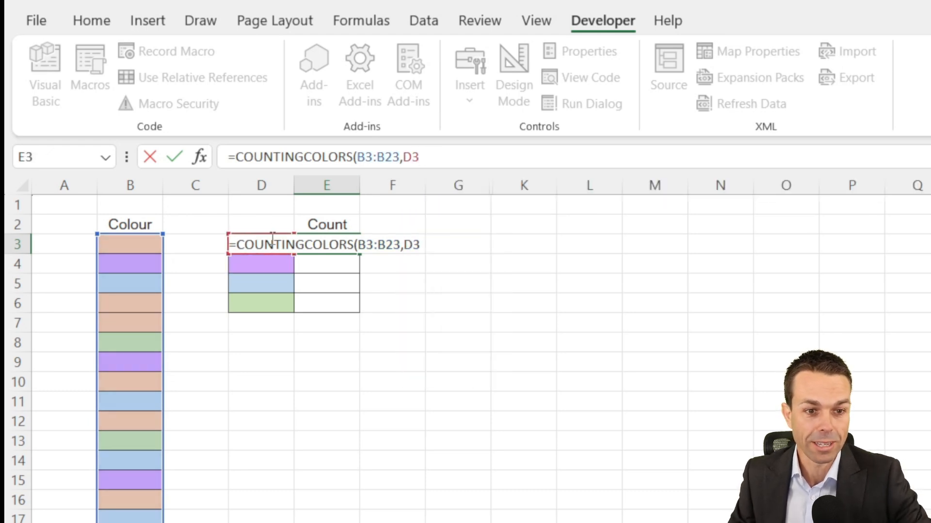
mouse_move(425, 194)
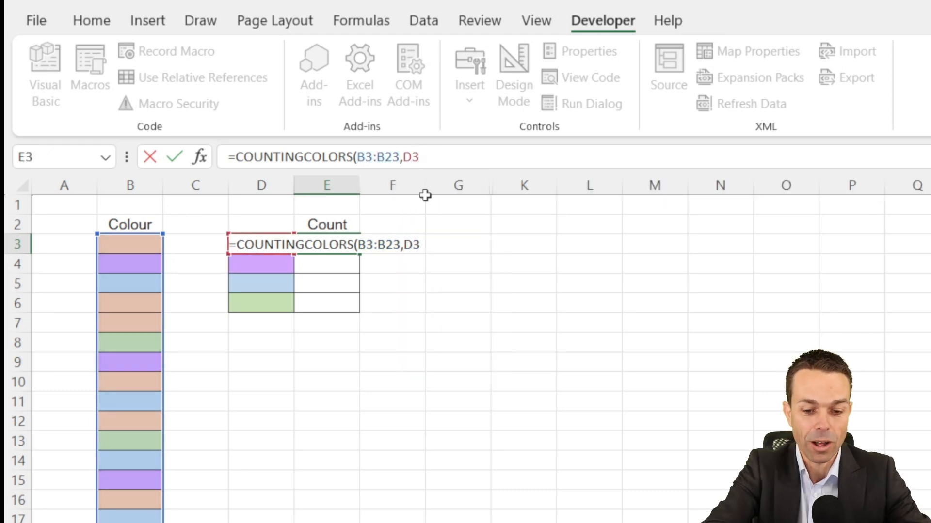
key(Enter)
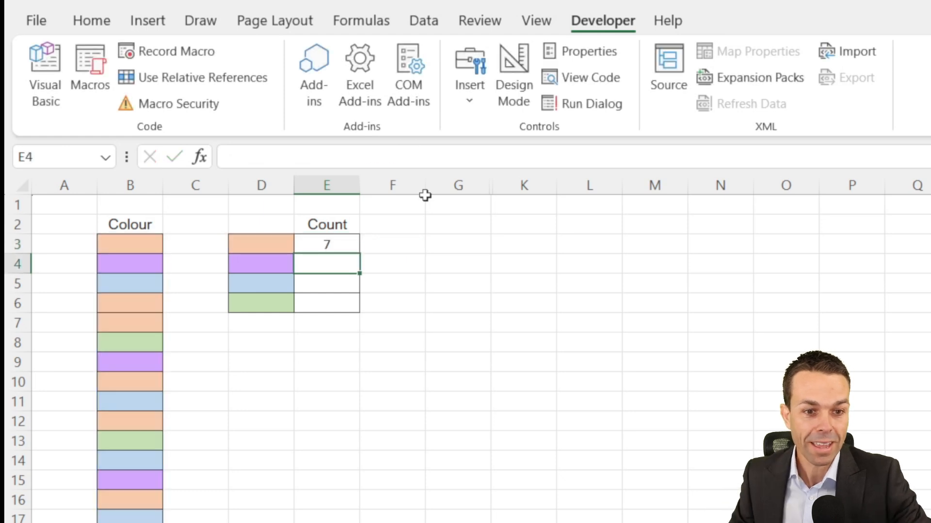
Fill the COUNTINGCOLORS formula from E3 down to E6, giving counts 7, 4, 6 and 4
click(327, 244)
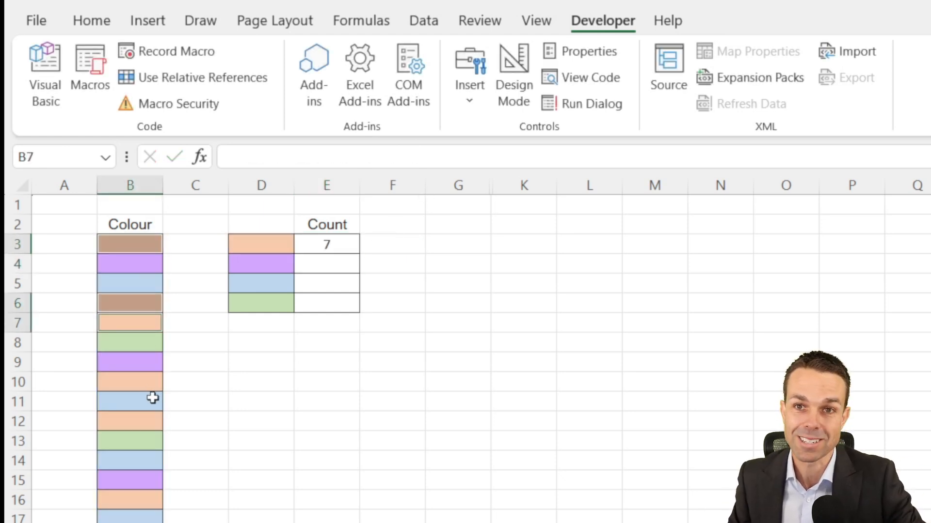
click(326, 244)
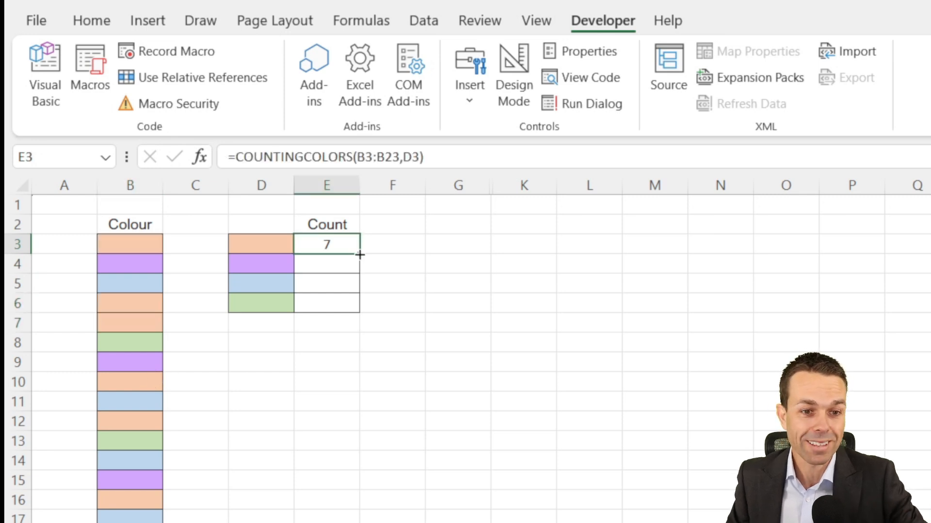
drag(358, 245, 358, 304)
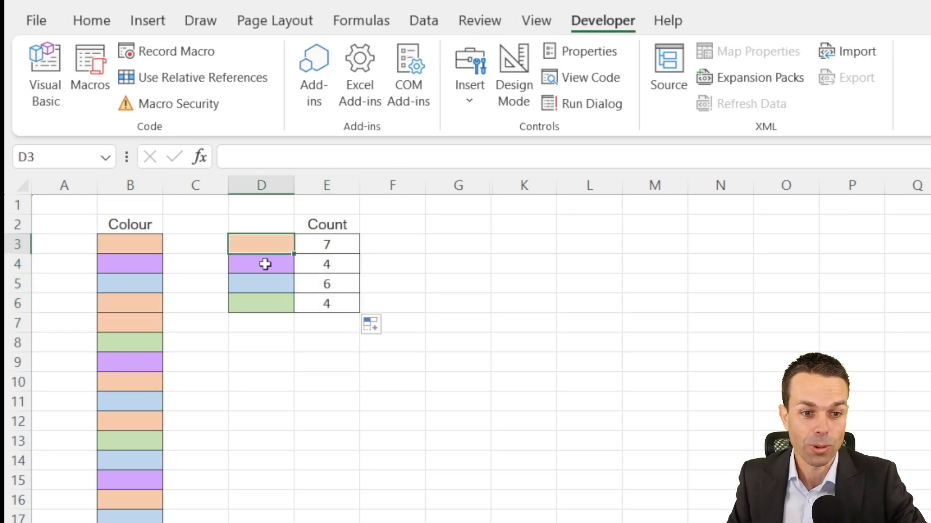
click(327, 263)
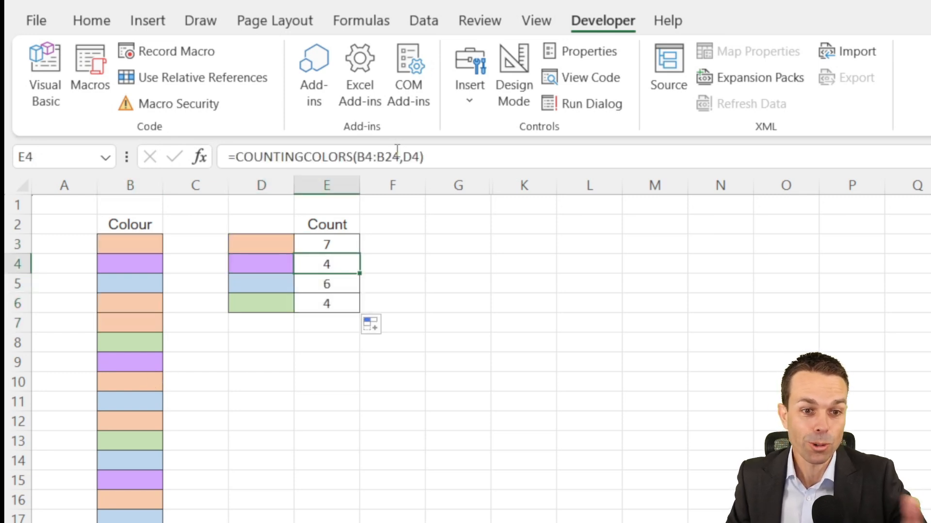
mouse_move(474, 270)
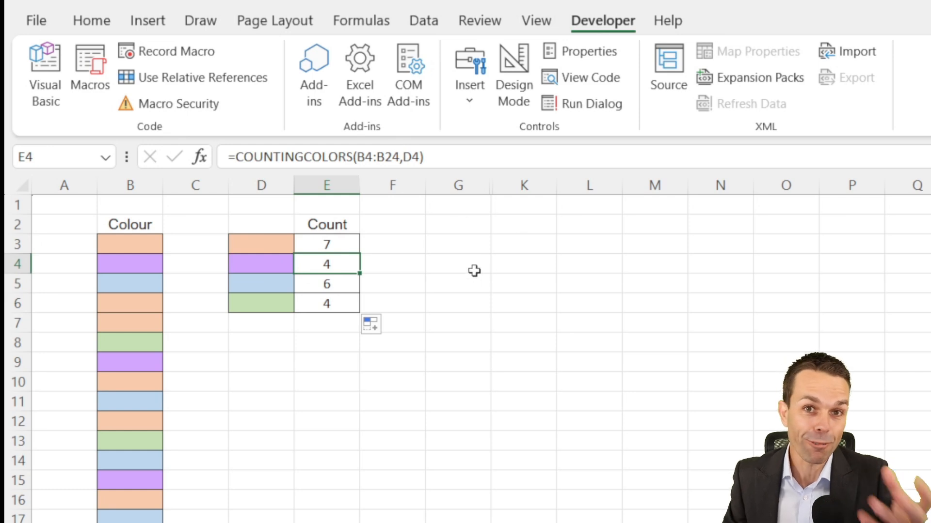
click(327, 245)
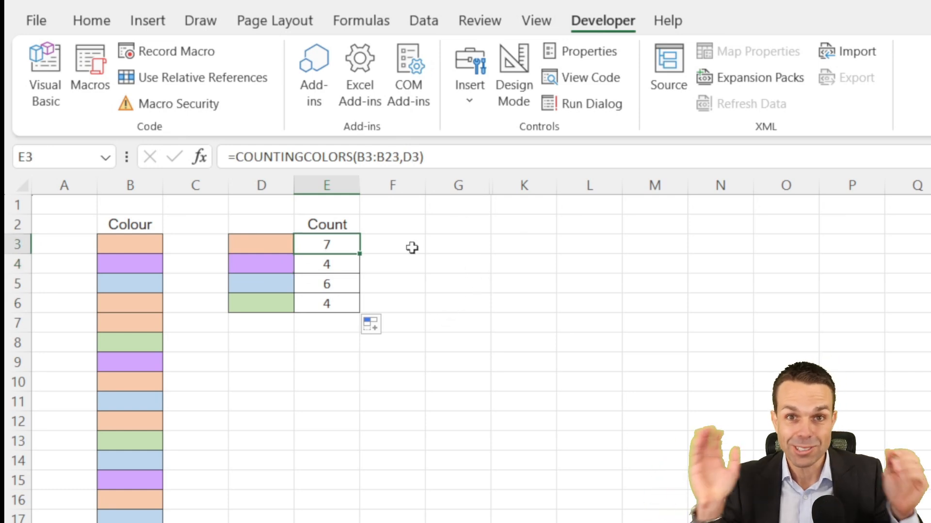